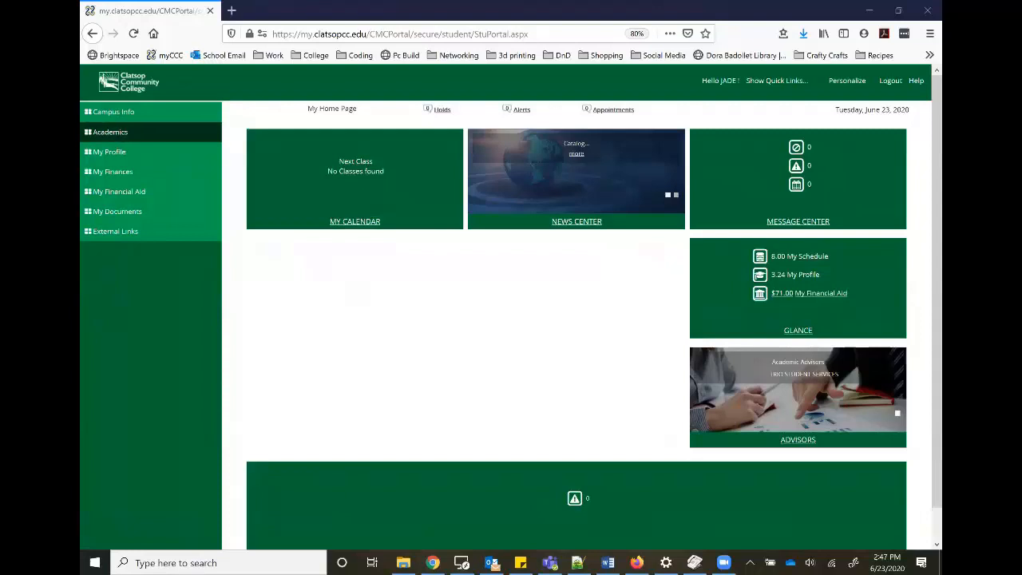
Go to online registration under Academics and choose the 2020-21 Summer Term
left_click(110, 131)
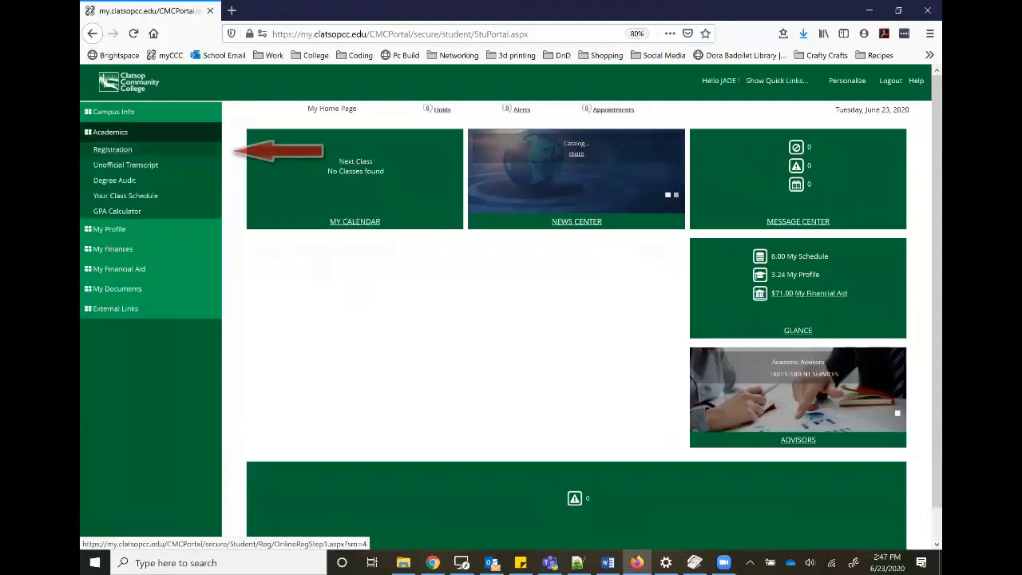
left_click(112, 150)
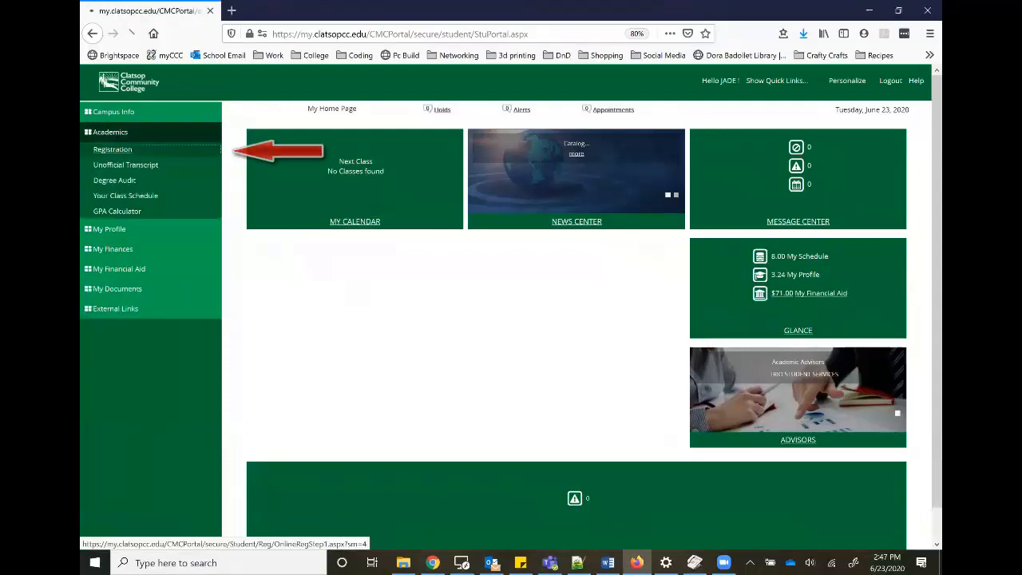
left_click(112, 151)
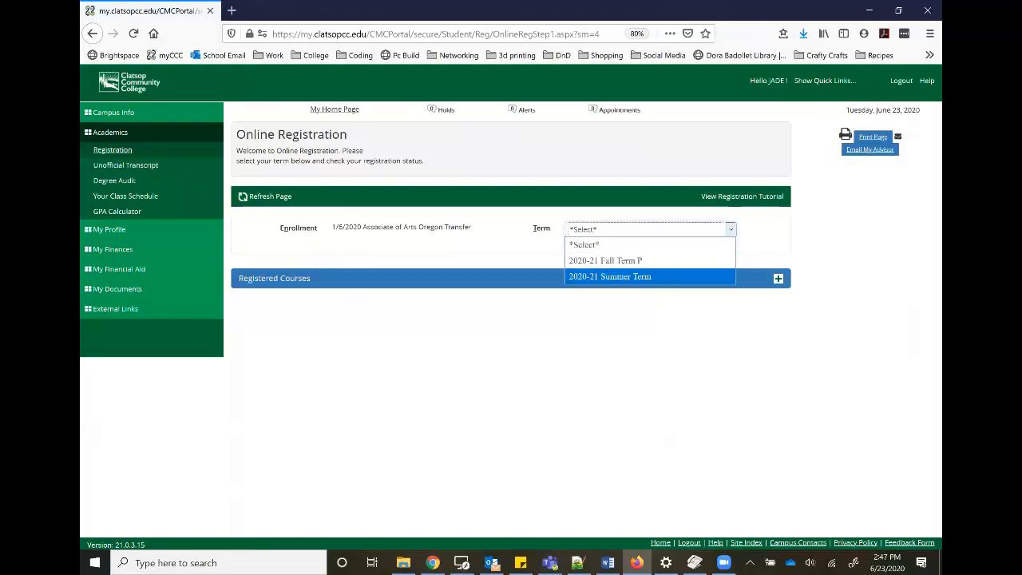
left_click(611, 276)
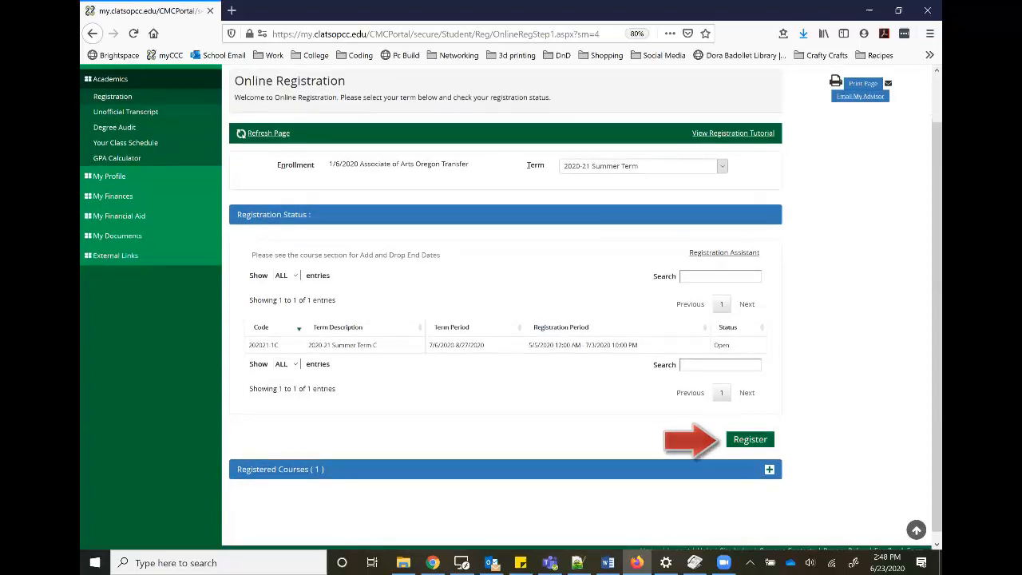
Start summer-term registration and set the course search Display to Elective, reviewing the Type options
left_click(749, 437)
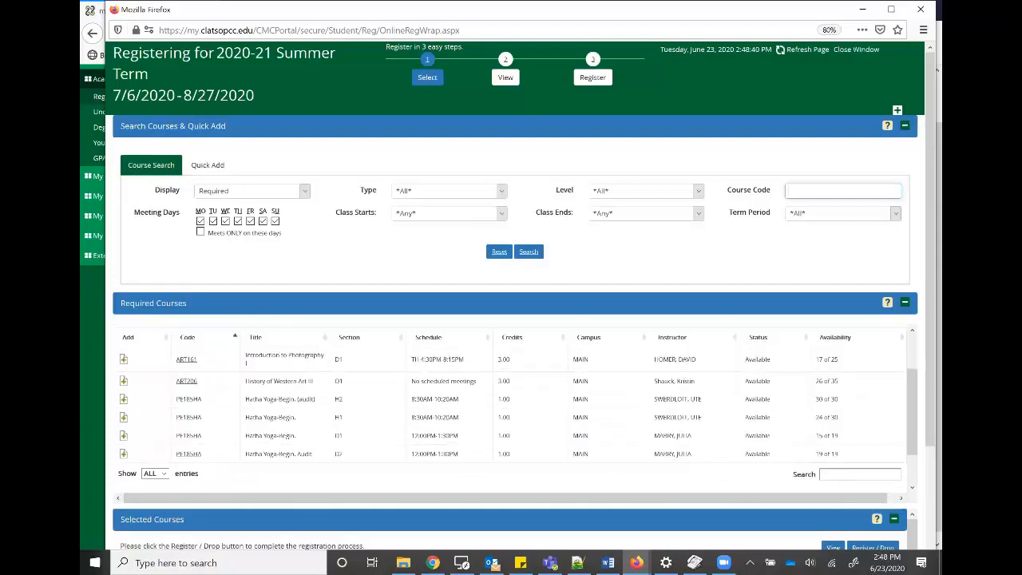
scroll("down", 3)
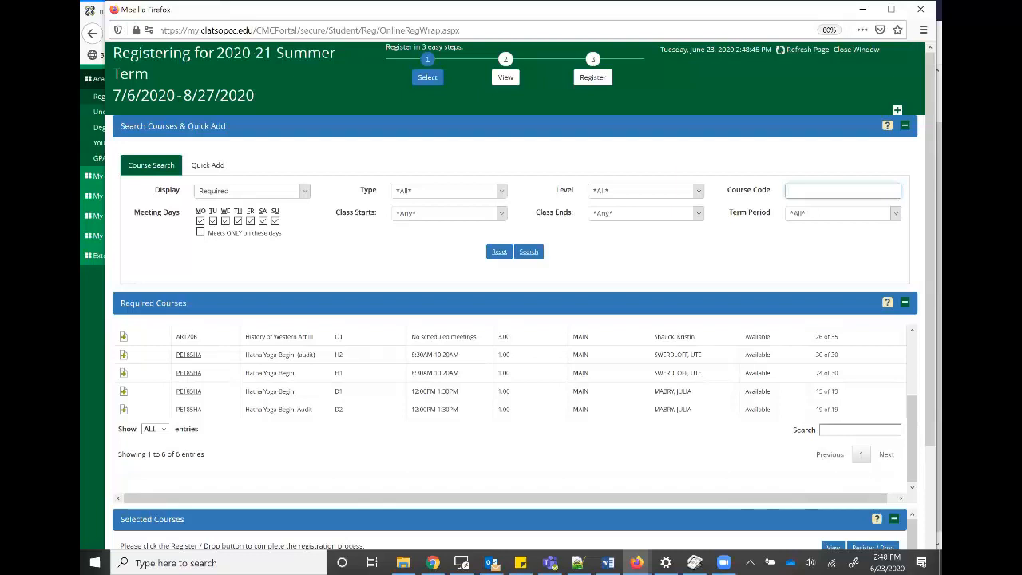
left_click(253, 191)
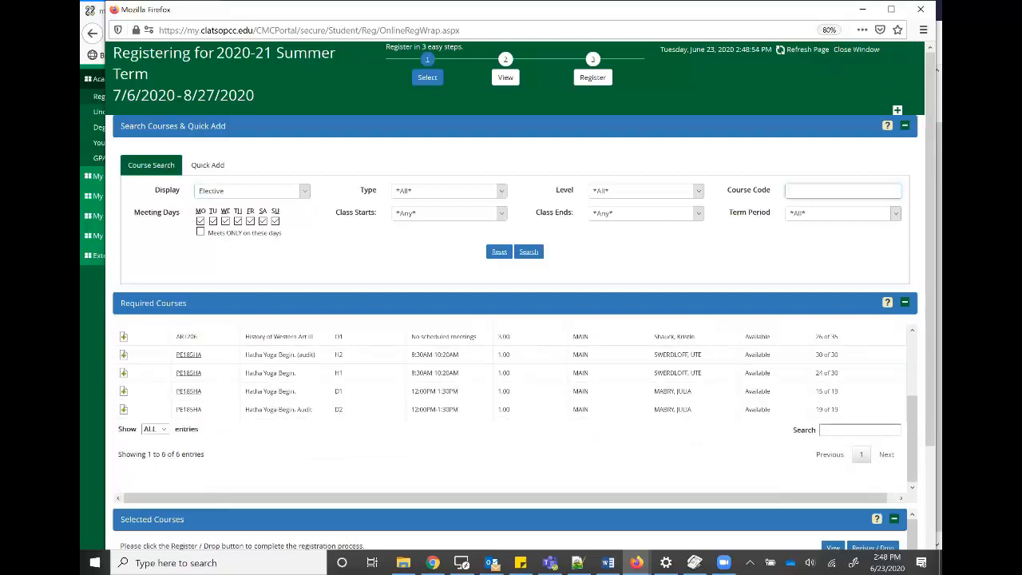
scroll("down", 3)
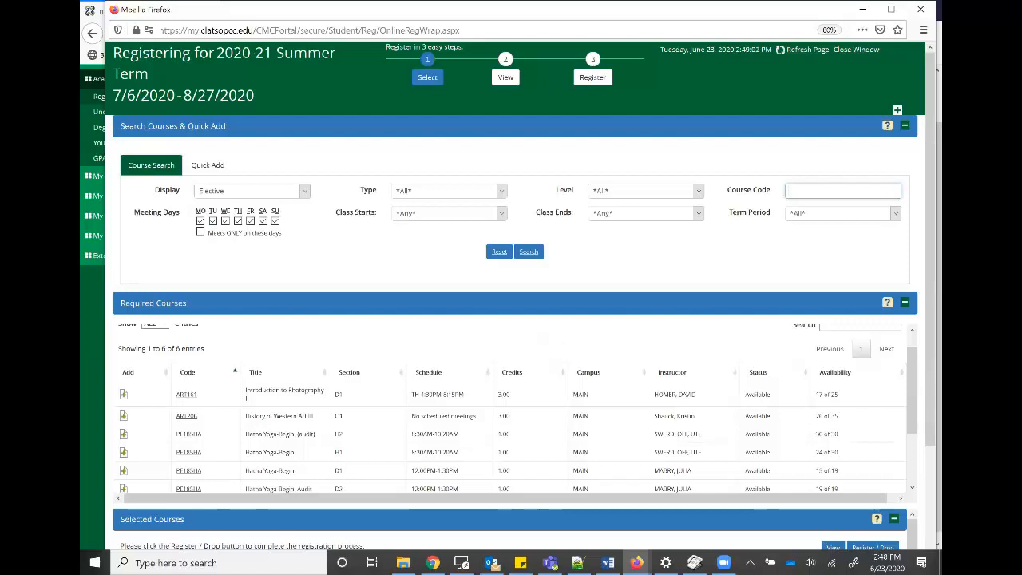
left_click(448, 190)
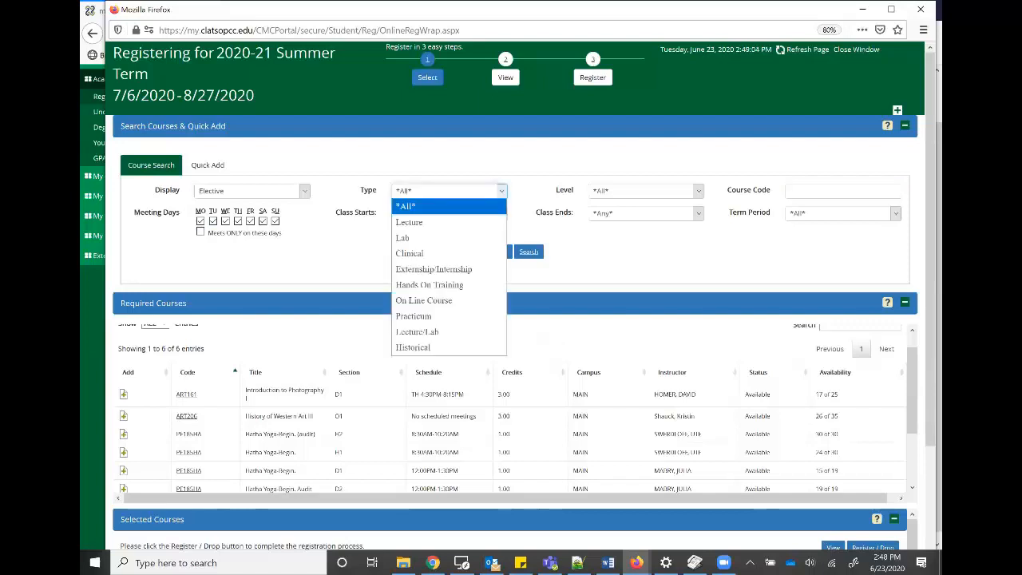
mouse_move(430, 284)
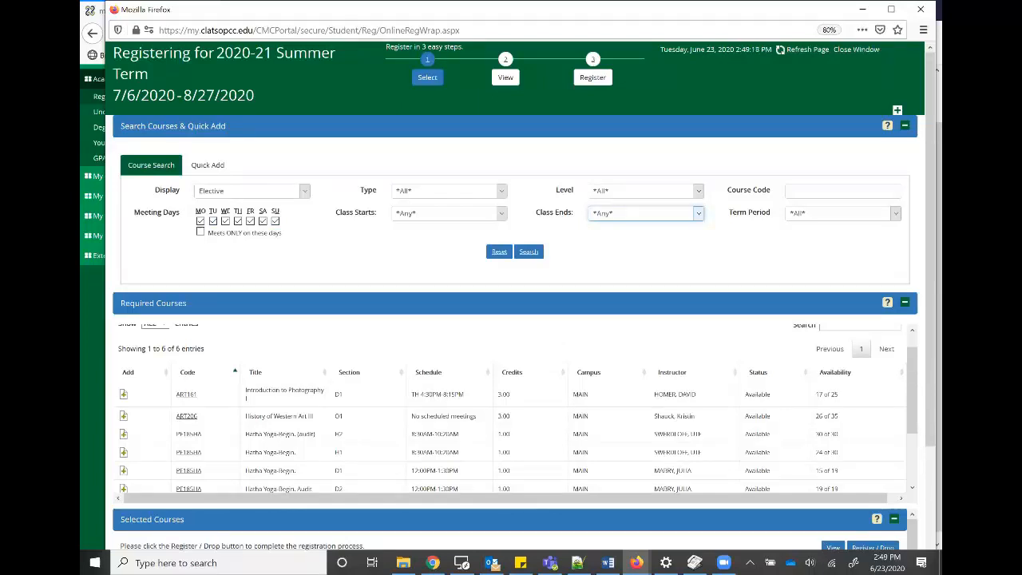
scroll("down", 3)
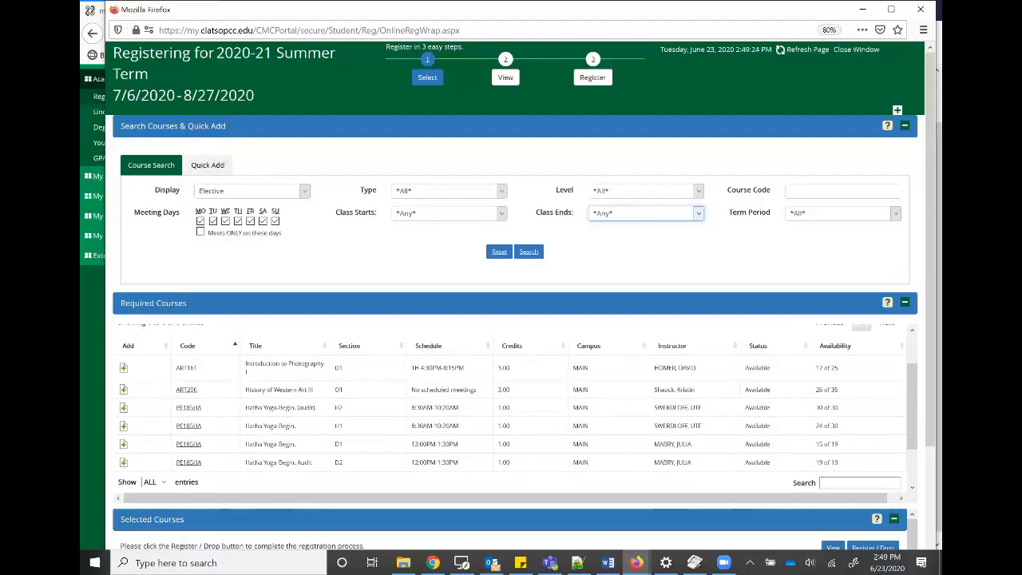
Quick-add course PE185HA section H2 by code to the selected courses
left_click(208, 164)
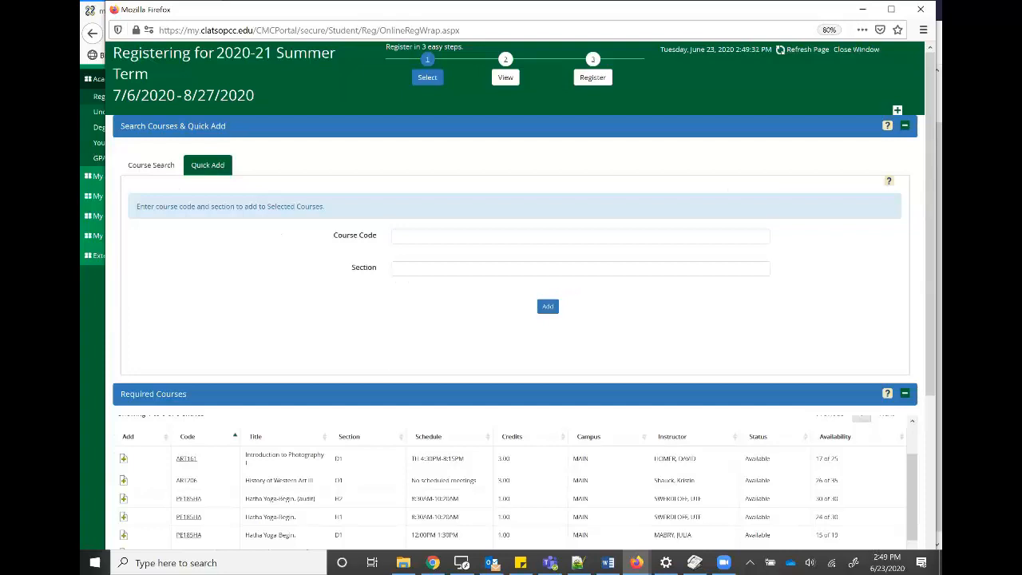
left_click(581, 268)
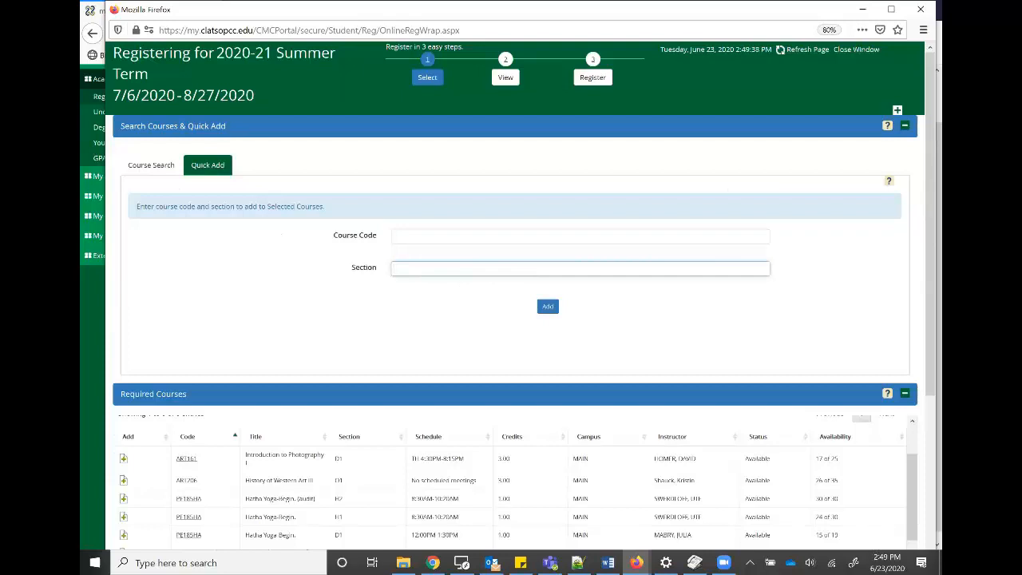
type("pE185")
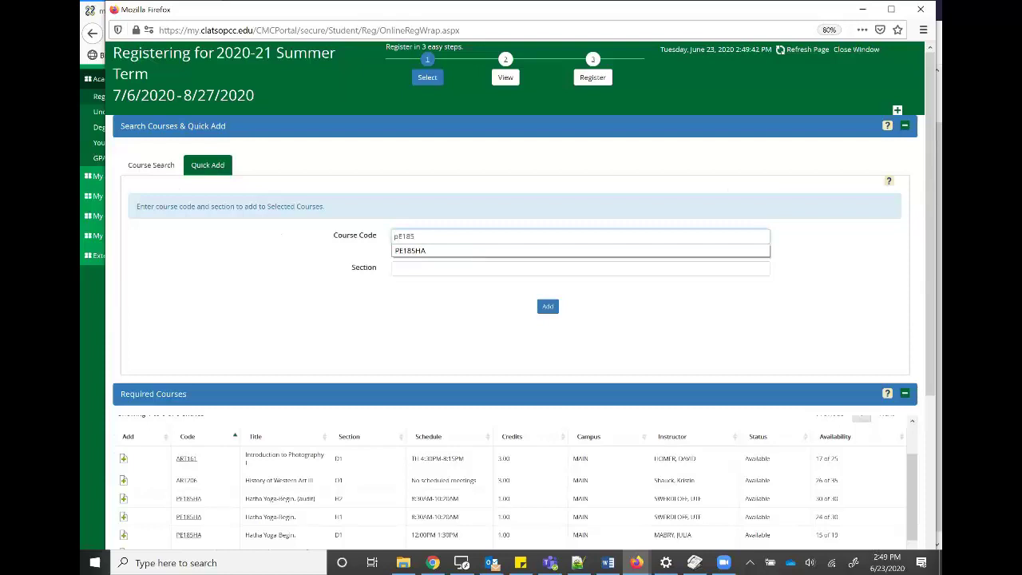
left_click(581, 250)
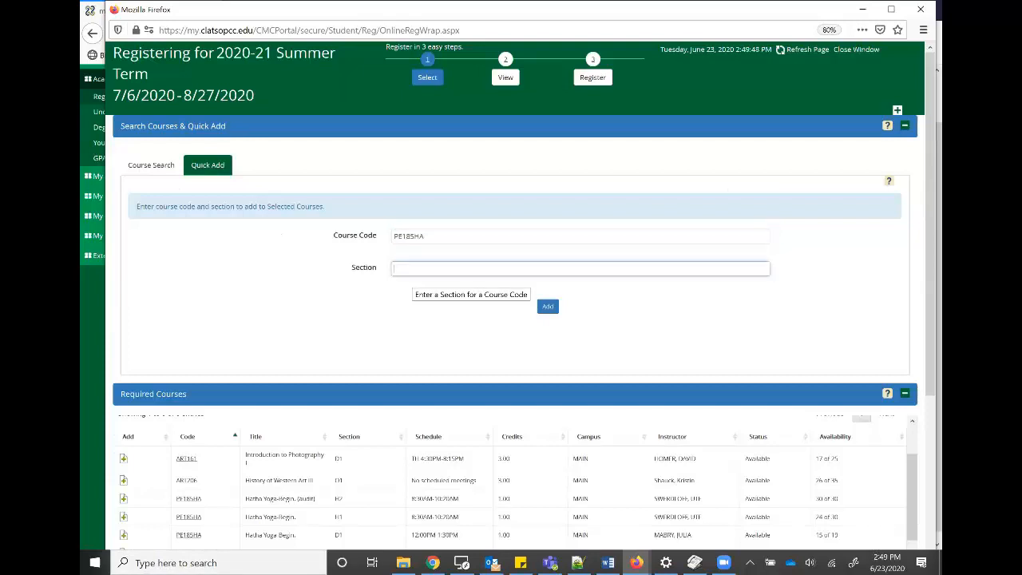
type("H2")
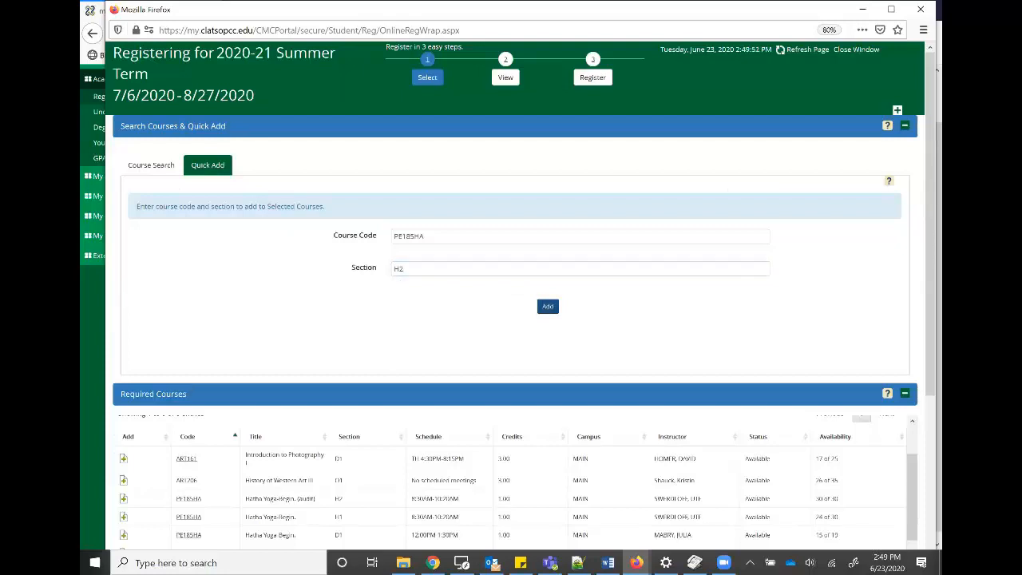
left_click(150, 165)
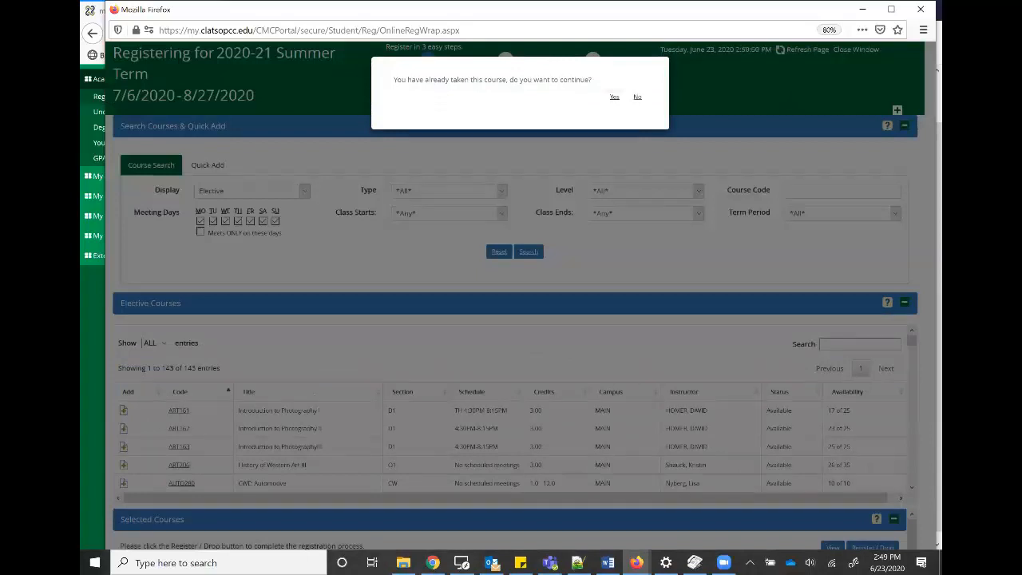
Confirm retaking the course and scroll to the Selected Courses list showing Hatha Yoga H2
left_click(614, 98)
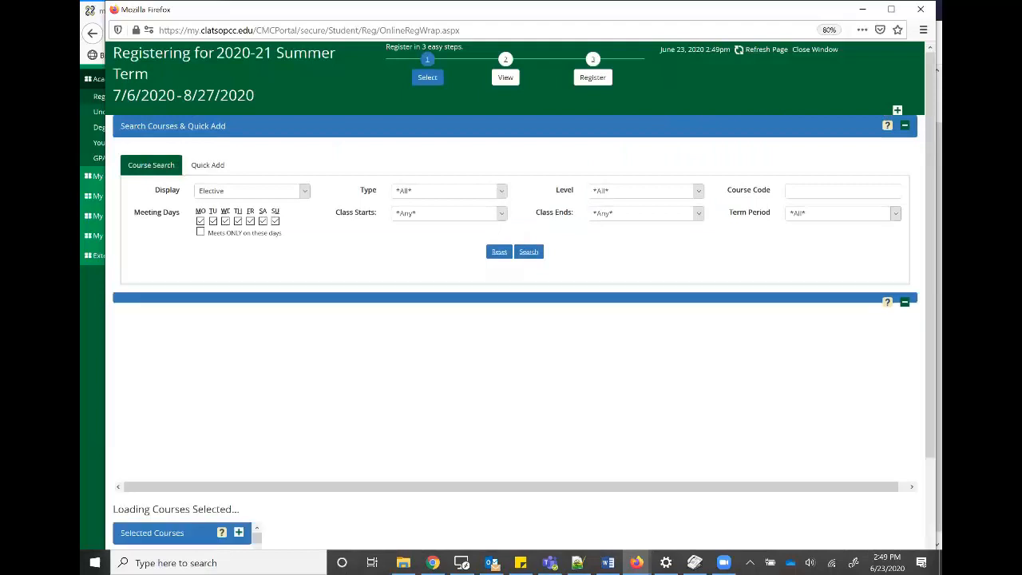
left_click(527, 250)
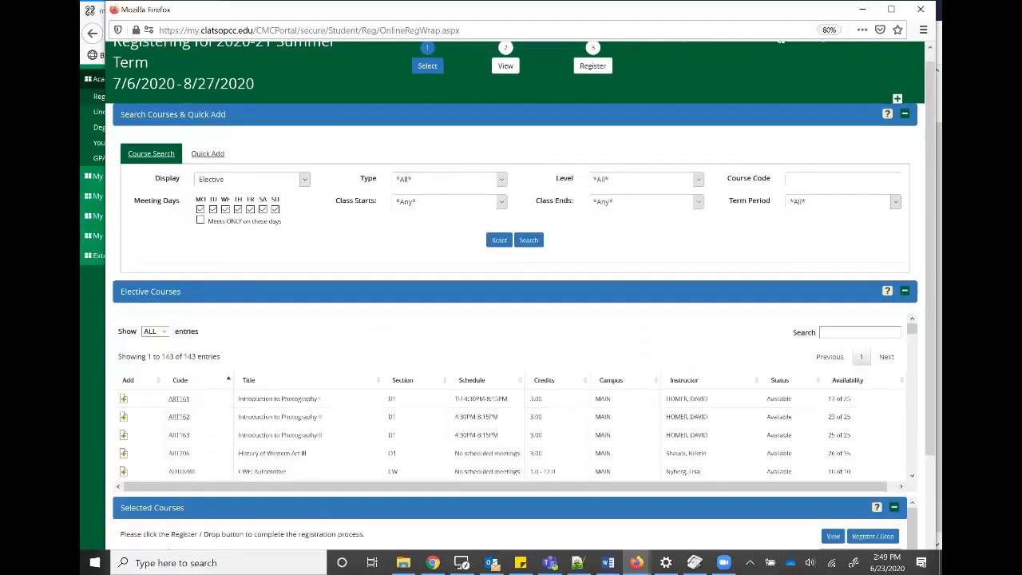
scroll("down", 3)
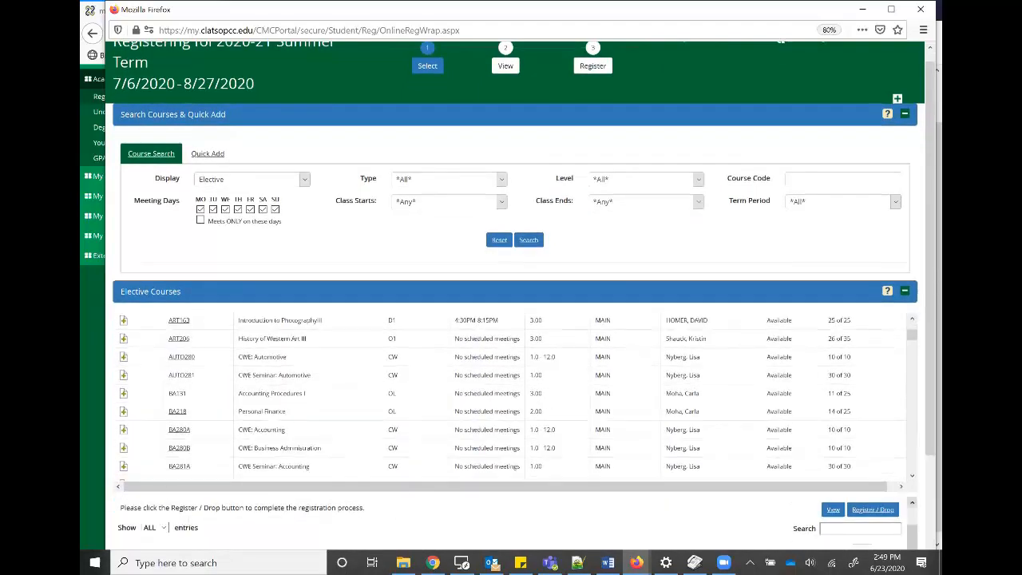
scroll("down", 3)
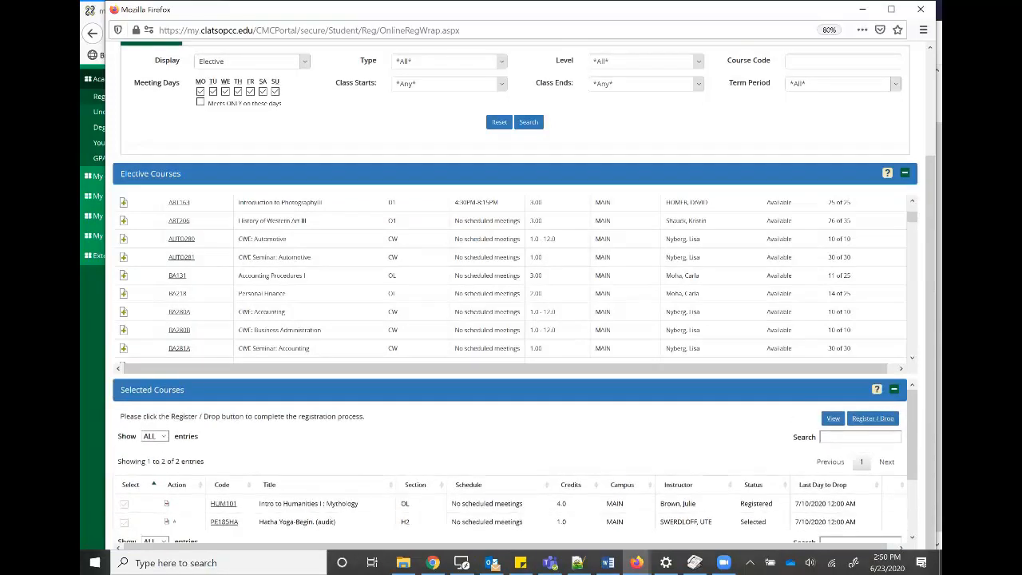
scroll("down", 3)
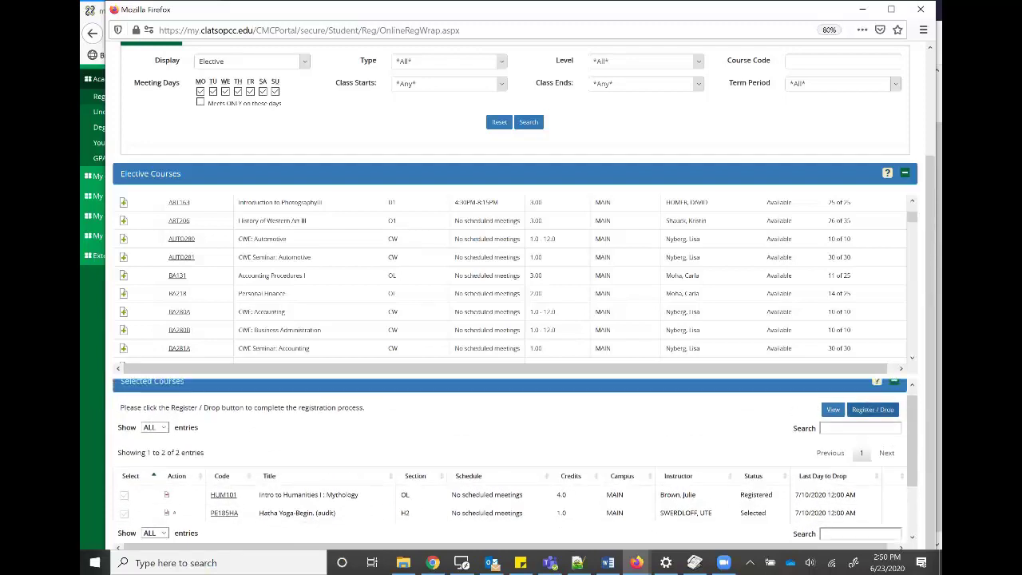
Proceed to the final Register step and submit registration for PE185HA Hatha Yoga
left_click(872, 409)
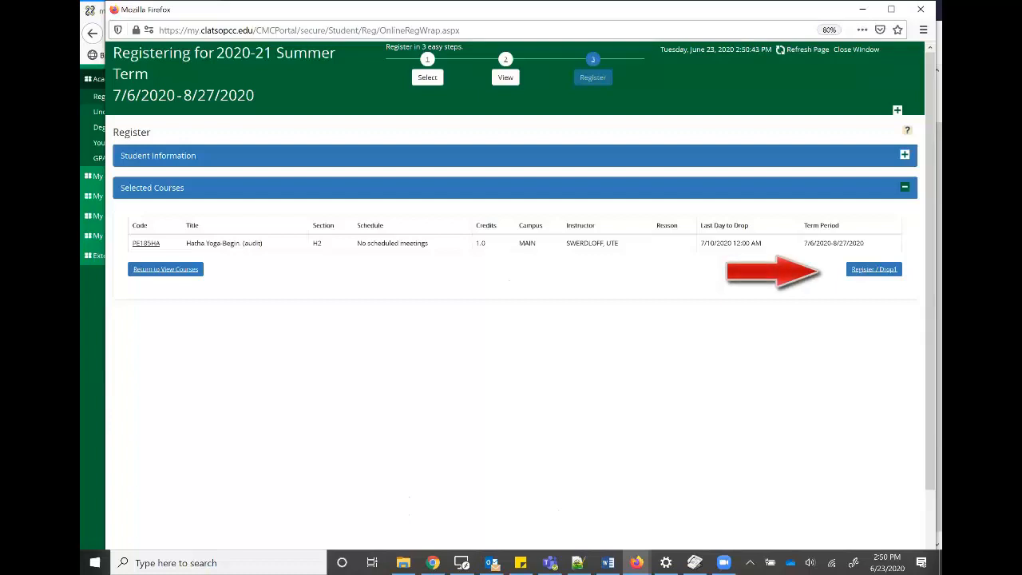
mouse_move(873, 268)
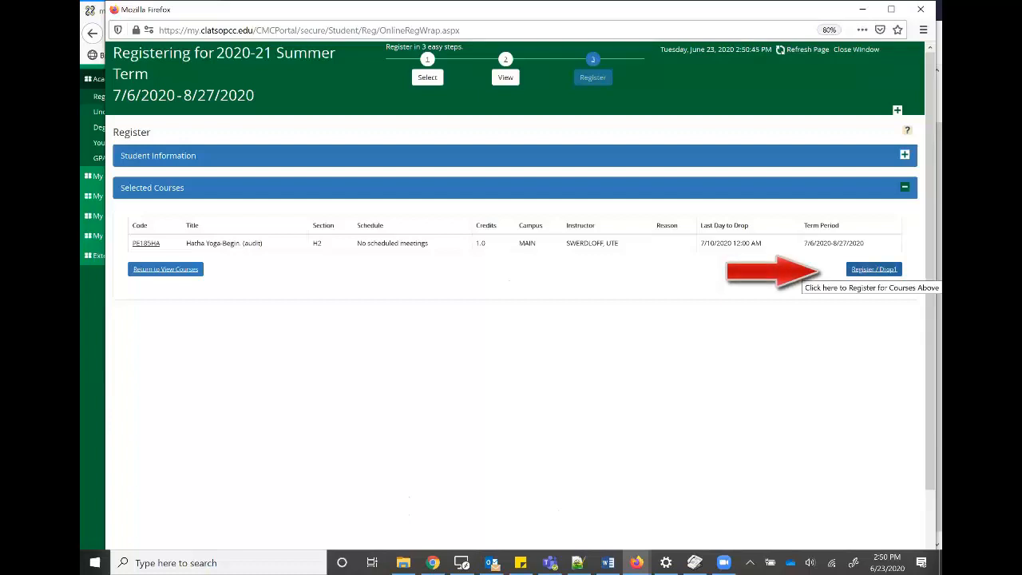
left_click(874, 268)
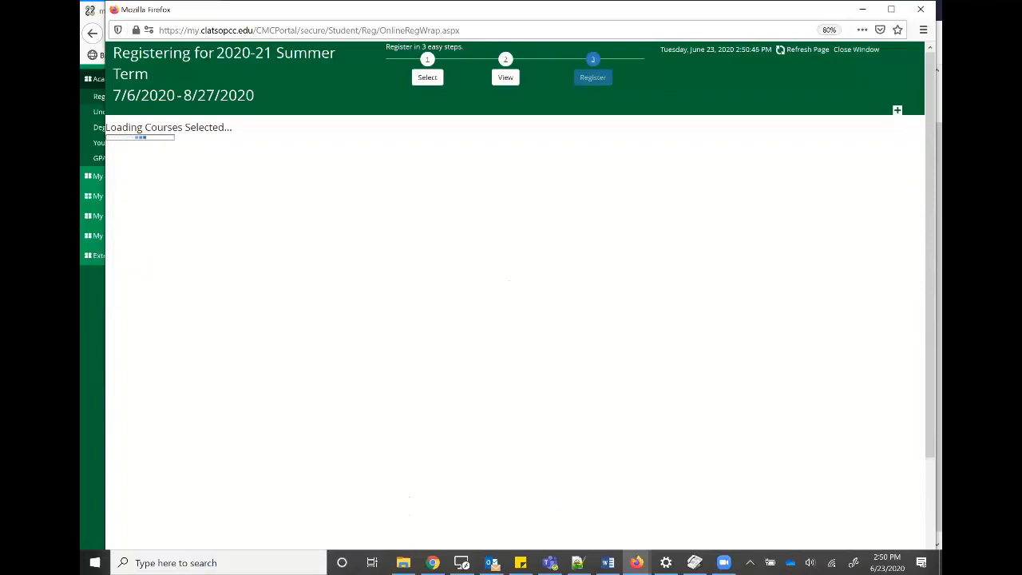